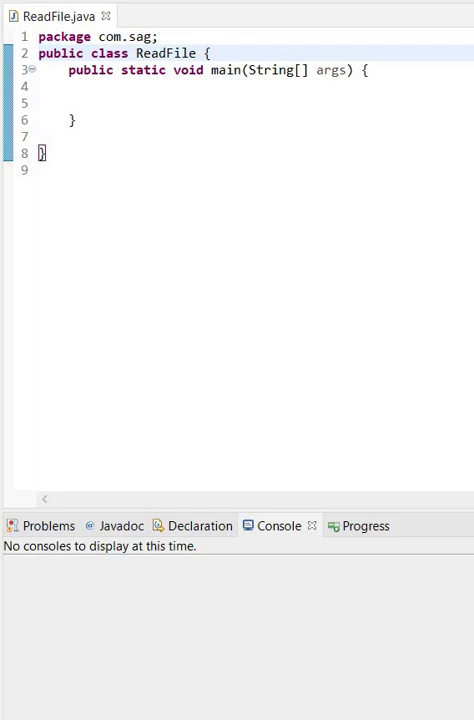
Declare File file = new File("...sample.txt") in main with import java.io.File added
type("File file")
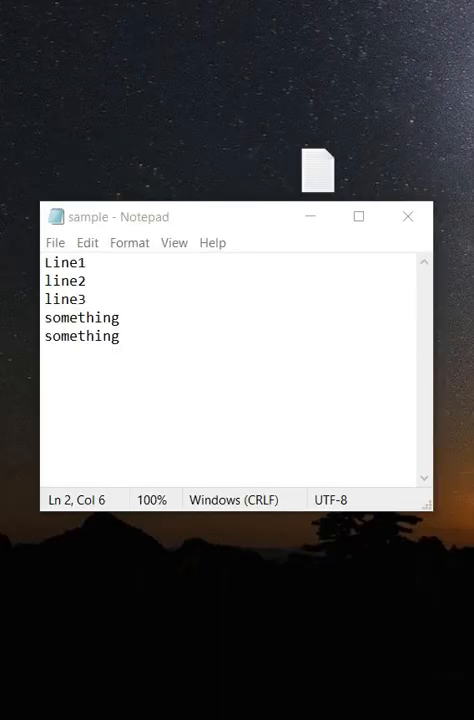
left_click(408, 216)
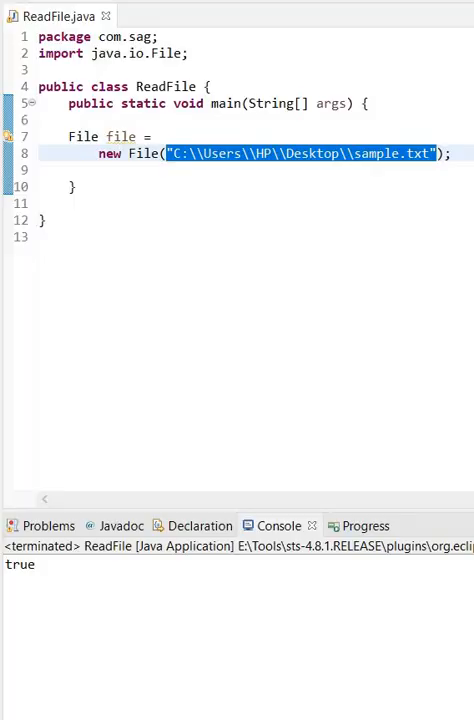
Create Scanner scanner = new Scanner(file), with main throwing FileNotFoundException and an empty println below
type("Scanner scanner")
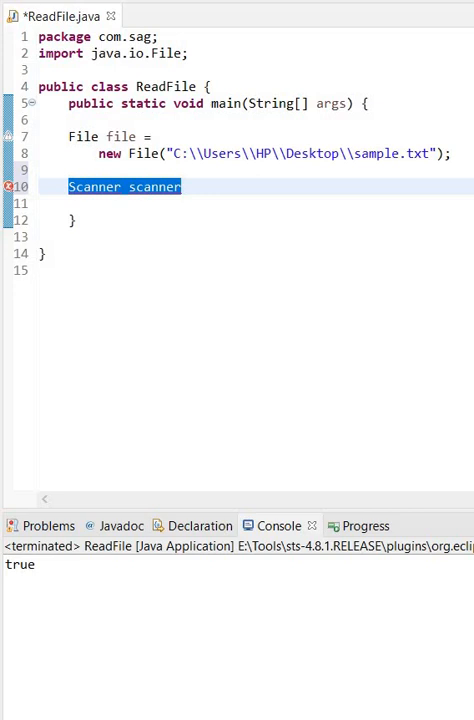
type("= new Scanner();")
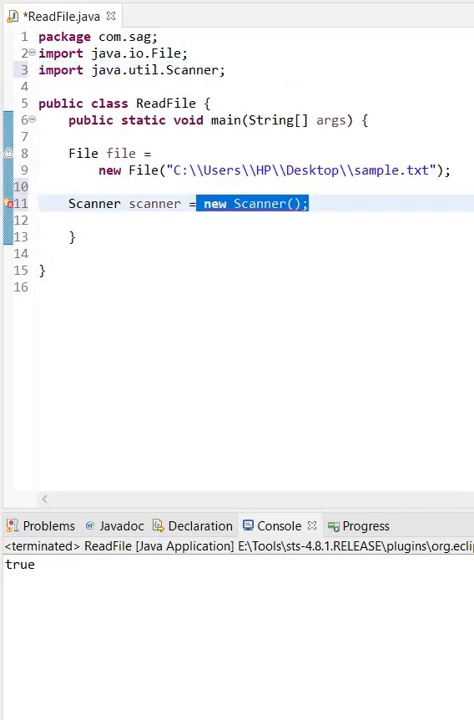
type("file")
type("System.out.println();")
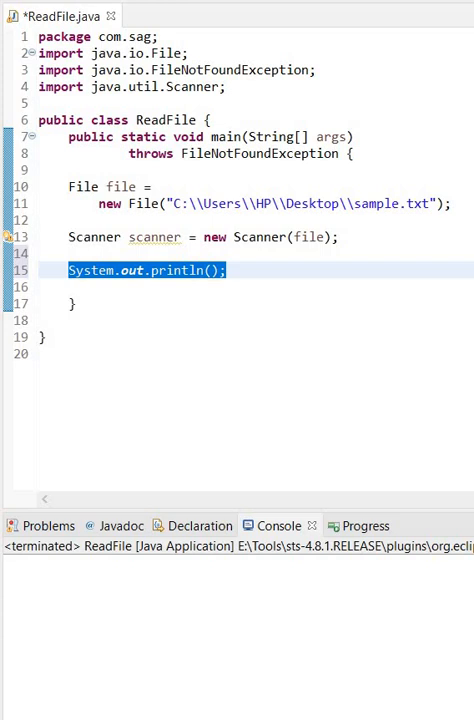
Print scanner.nextLine() inside while(scanner.hasNextLine()) so every line of sample.txt is output
type("scanner.nextLine()")
left_click(256, 252)
type("while() {")
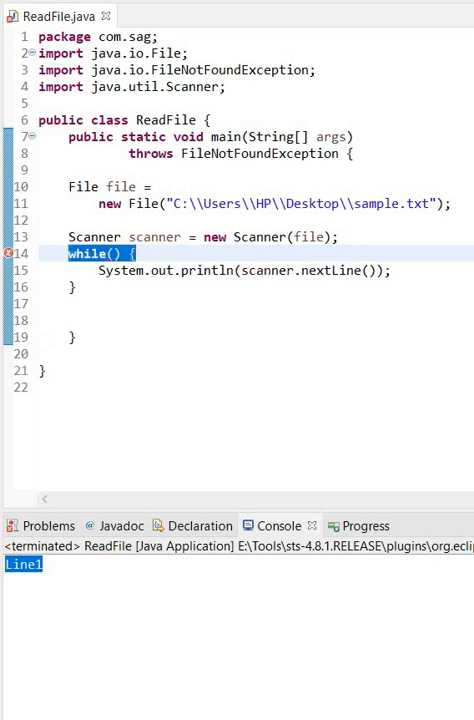
type("scanner.hasNextLine()")
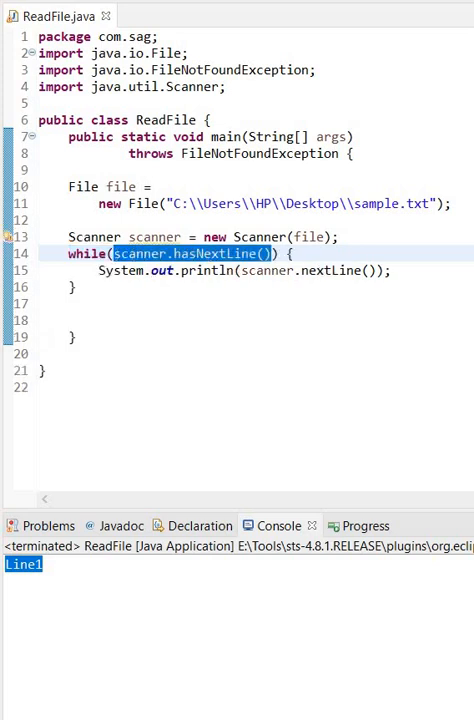